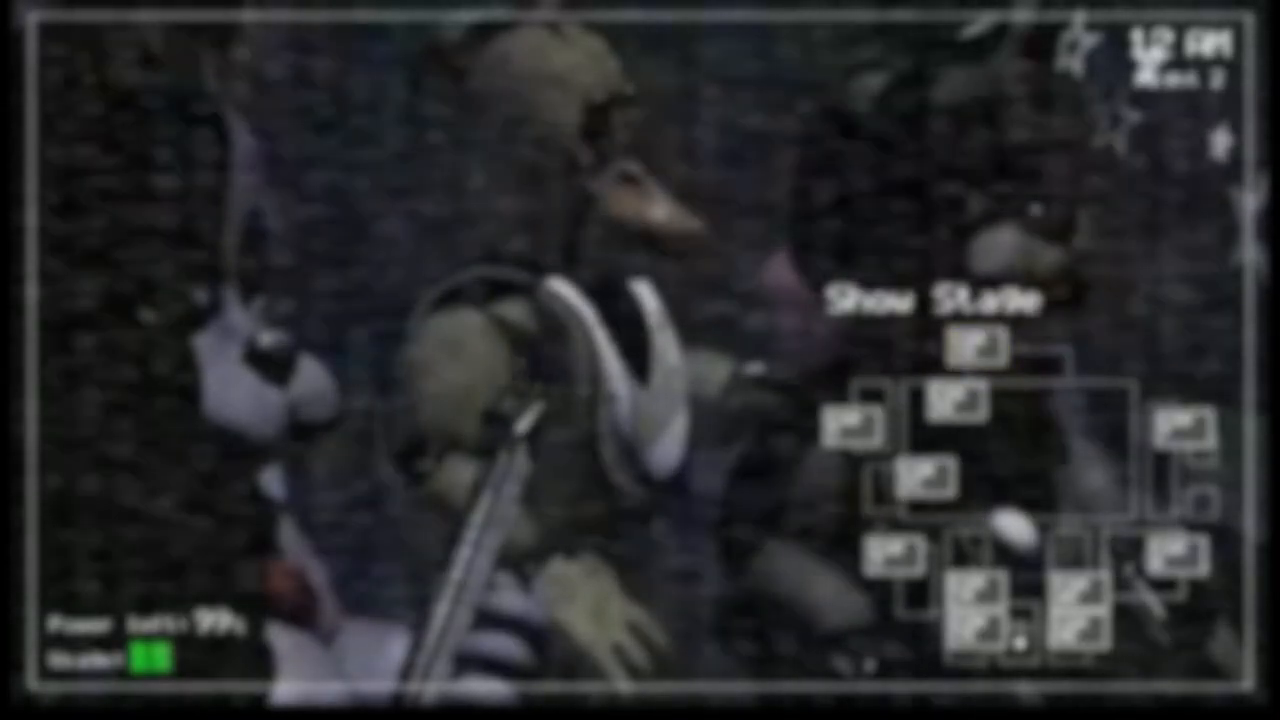
{"action": "left_click", "coordinate": [975, 347]}
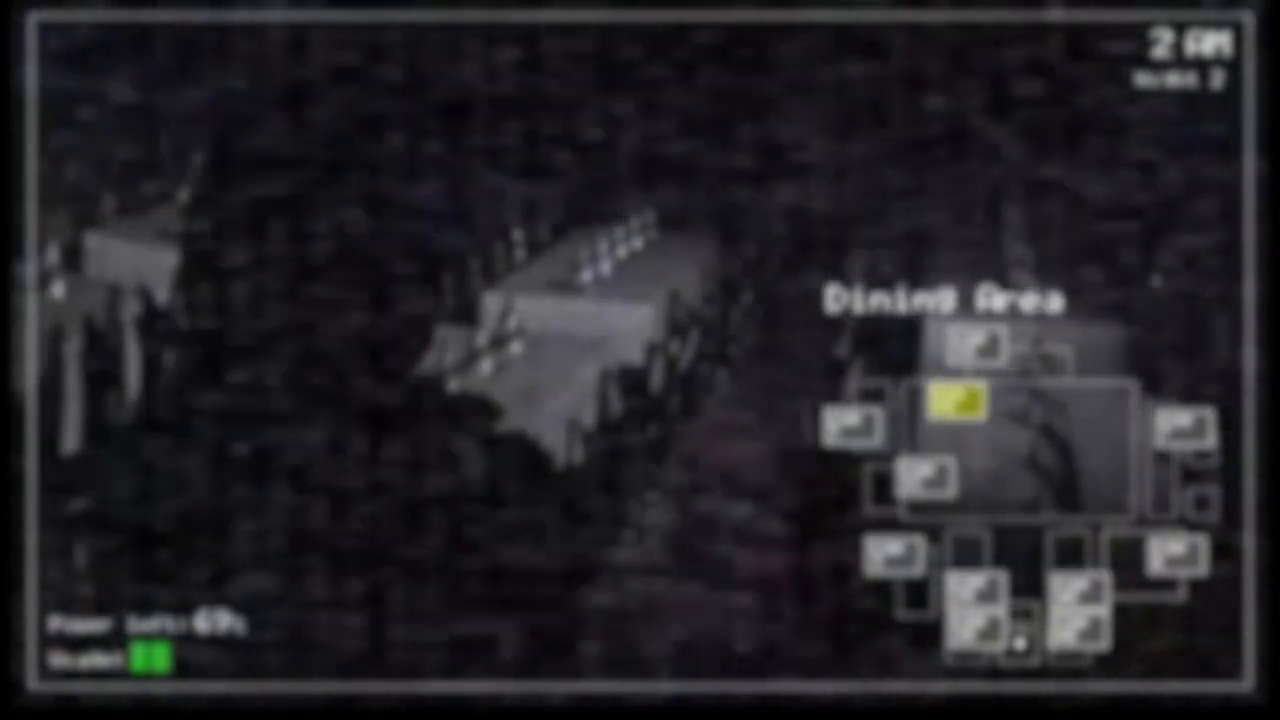
{"action": "left_click", "coordinate": [923, 483]}
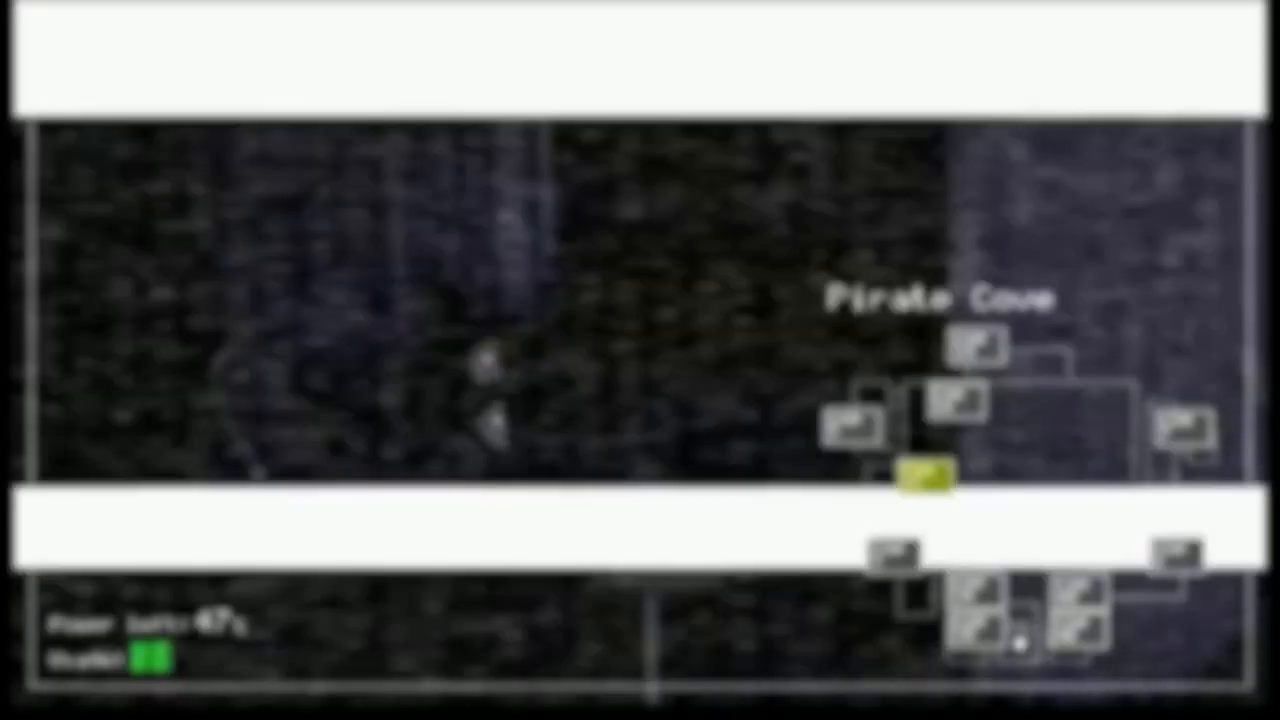
{"action": "left_click", "coordinate": [972, 347]}
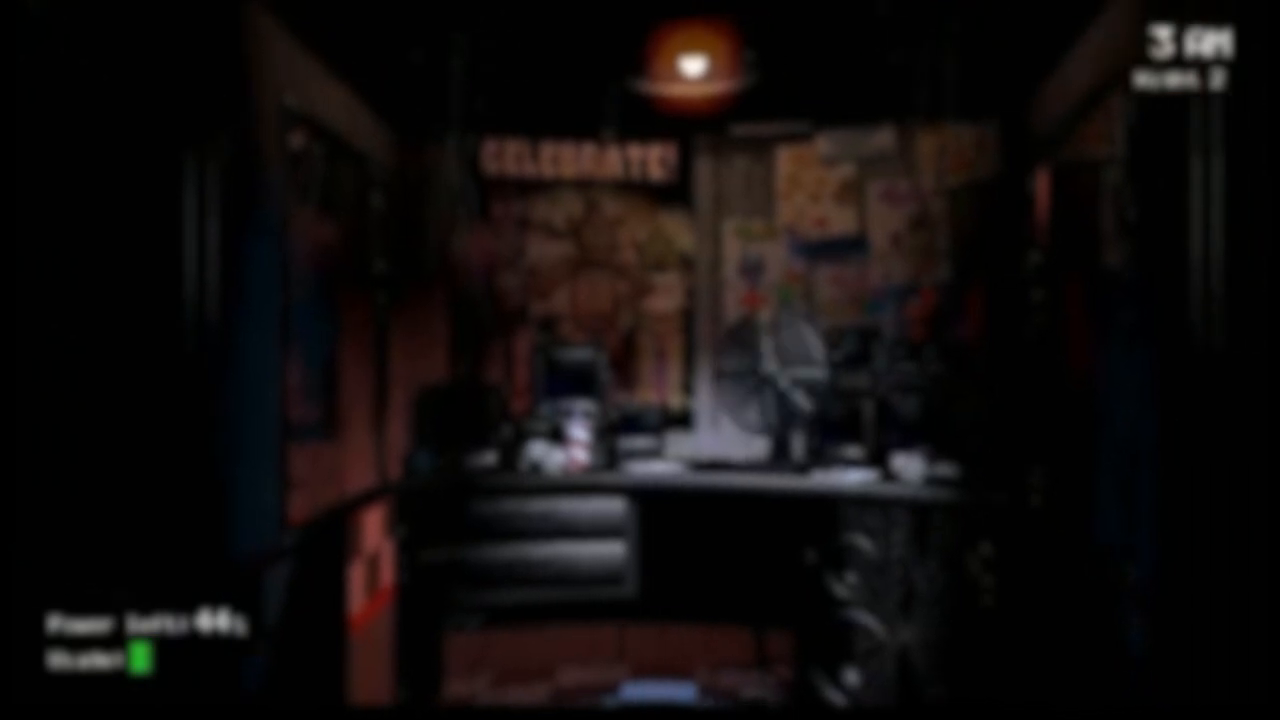
{"action": "left_click", "coordinate": [640, 685]}
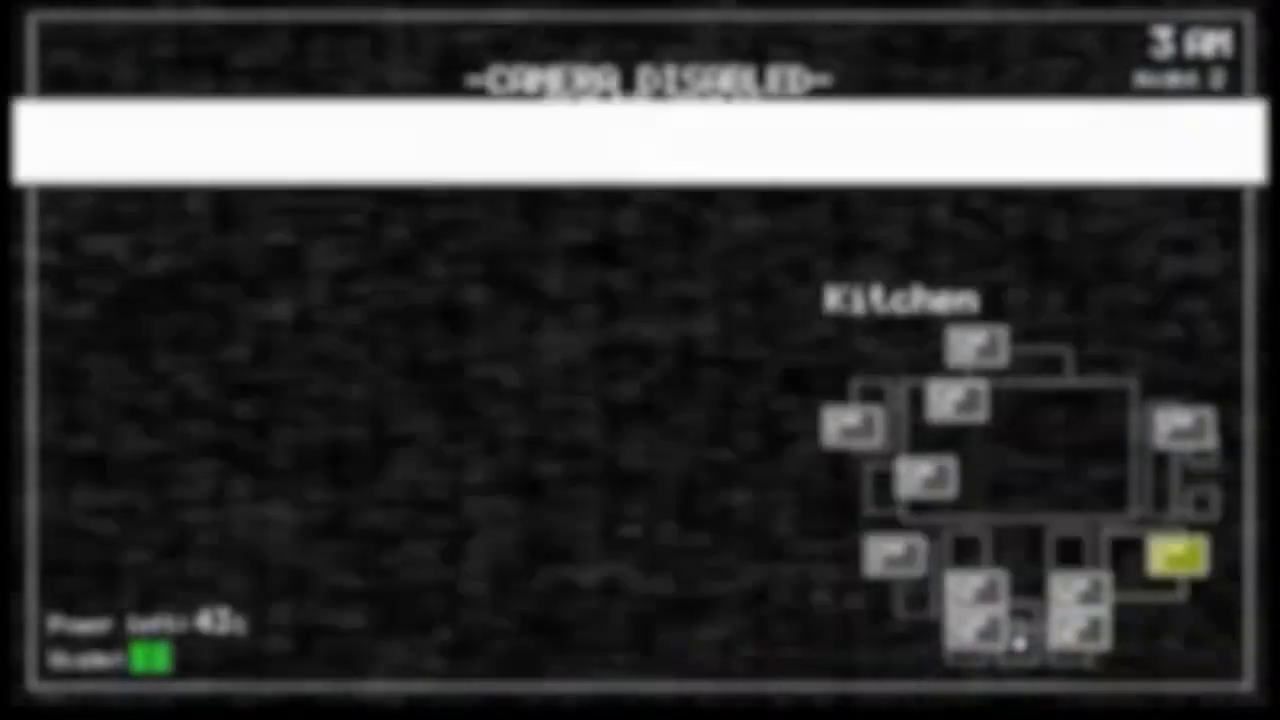
{"action": "left_click", "coordinate": [916, 482]}
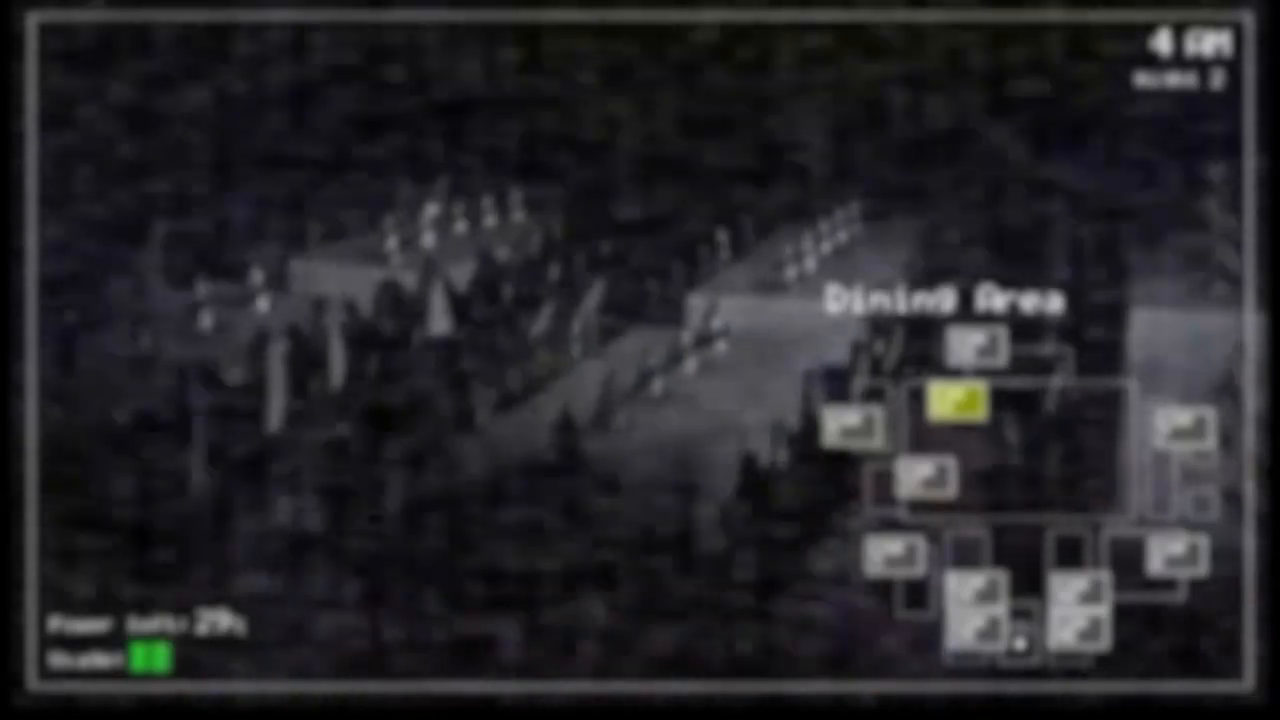
{"action": "left_click", "coordinate": [925, 482]}
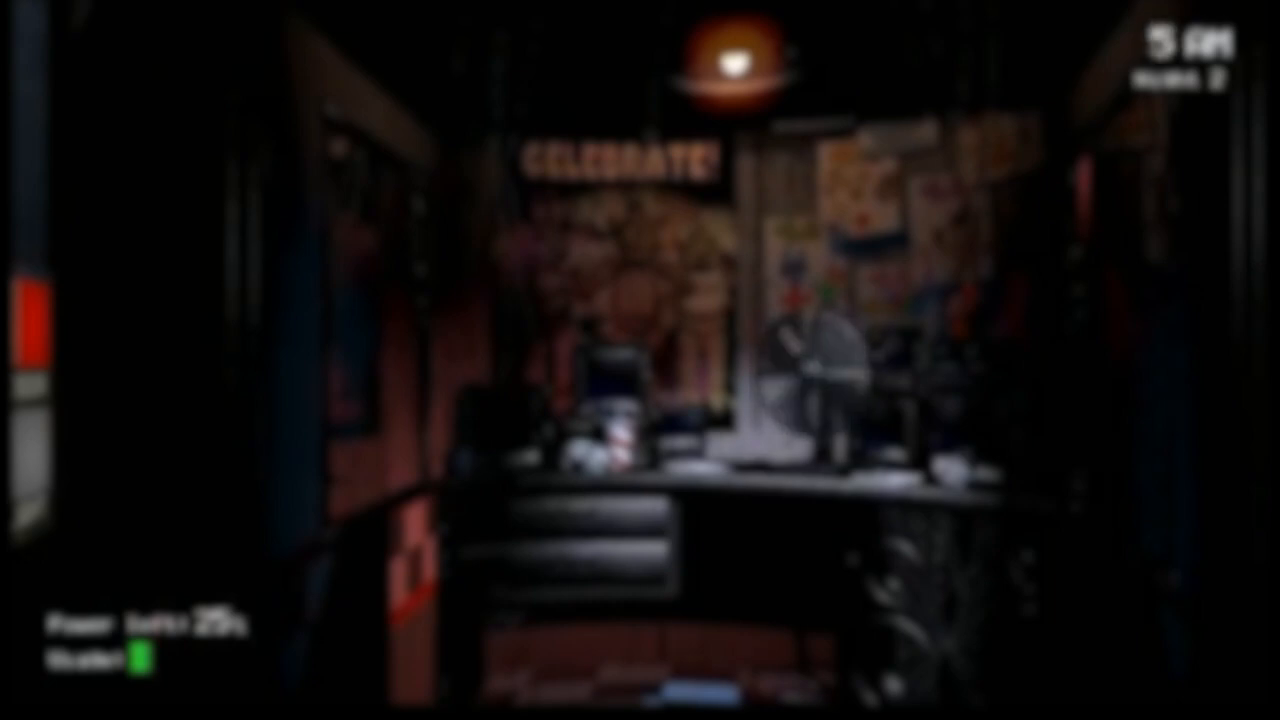
{"action": "left_click", "coordinate": [640, 690]}
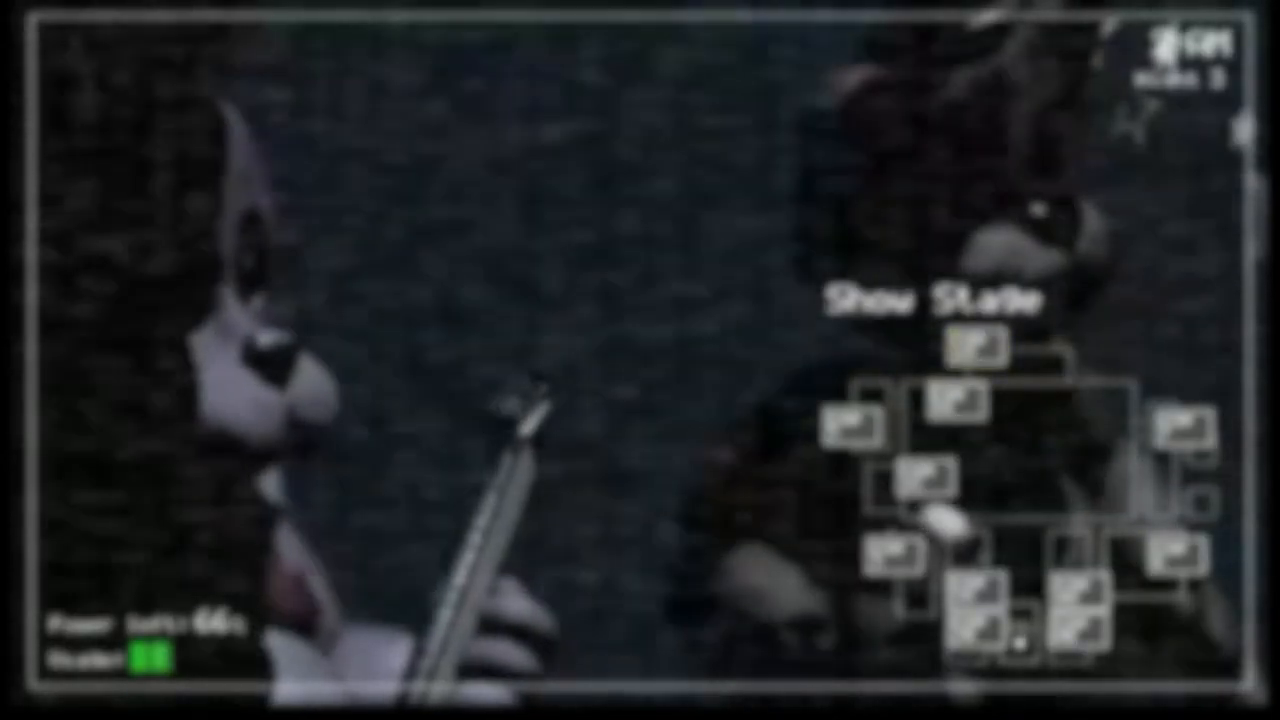
{"action": "left_click", "coordinate": [974, 347]}
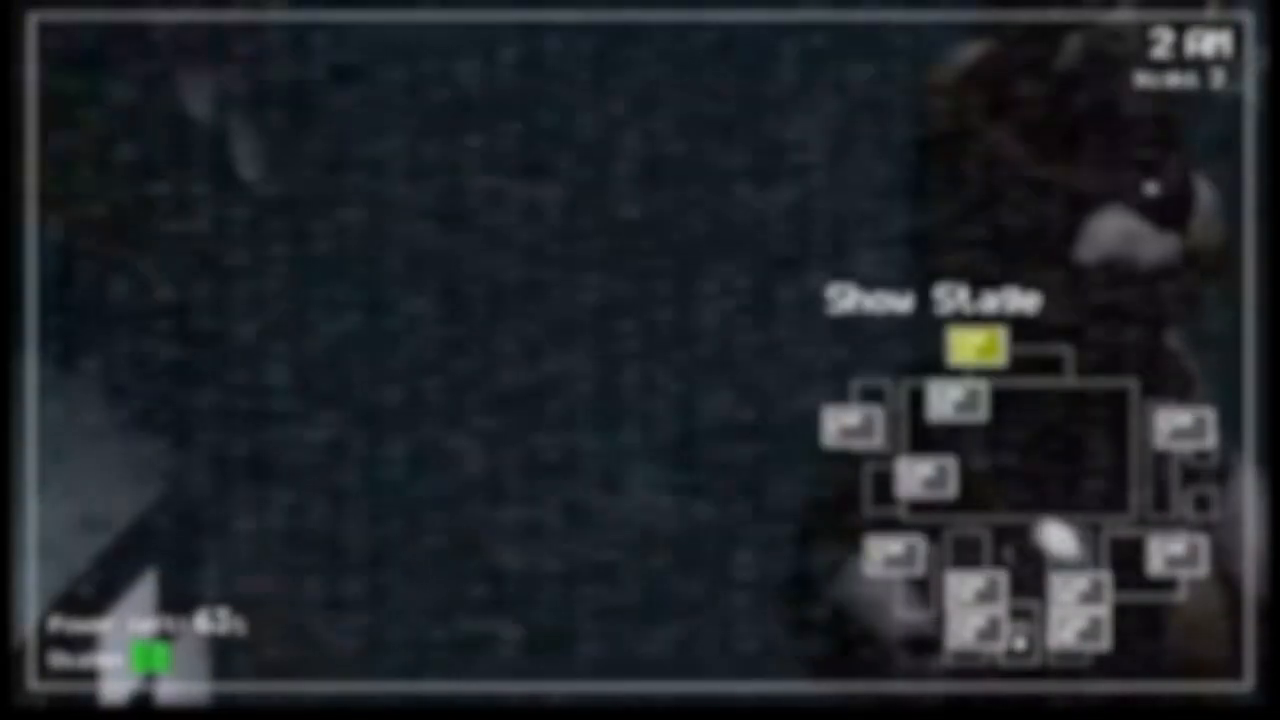
{"action": "left_click", "coordinate": [975, 344]}
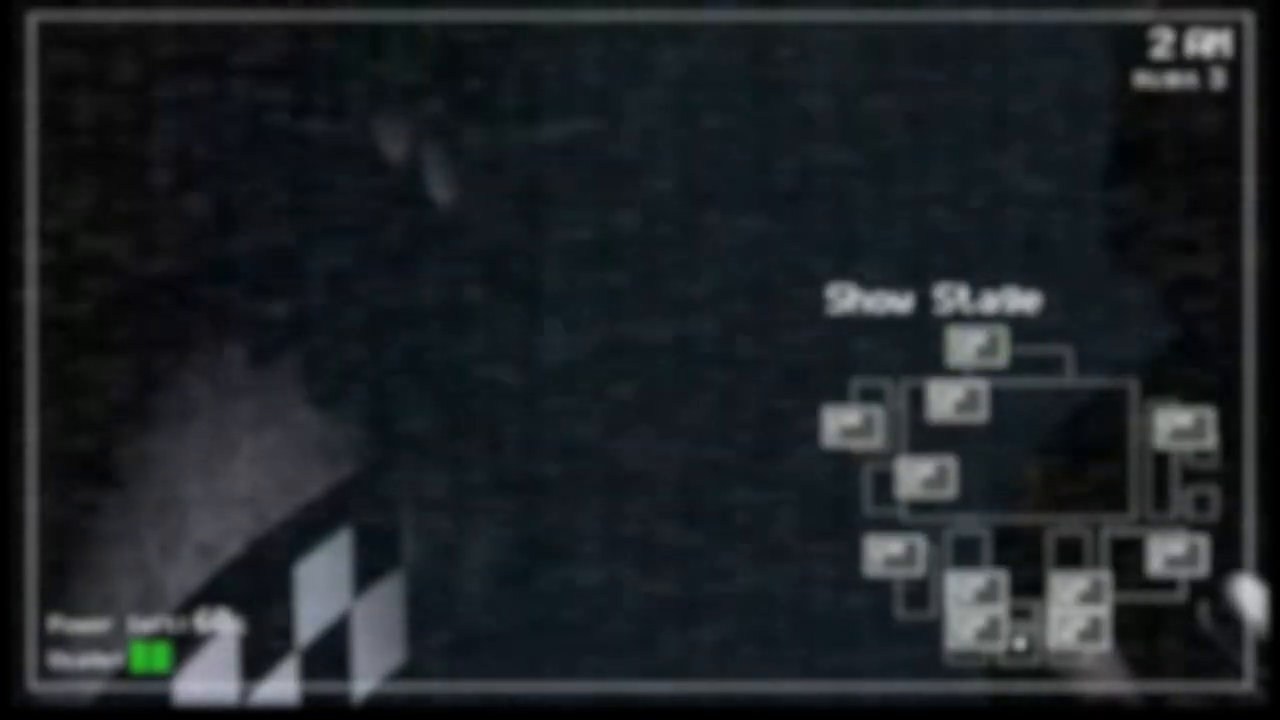
{"action": "left_click", "coordinate": [975, 348]}
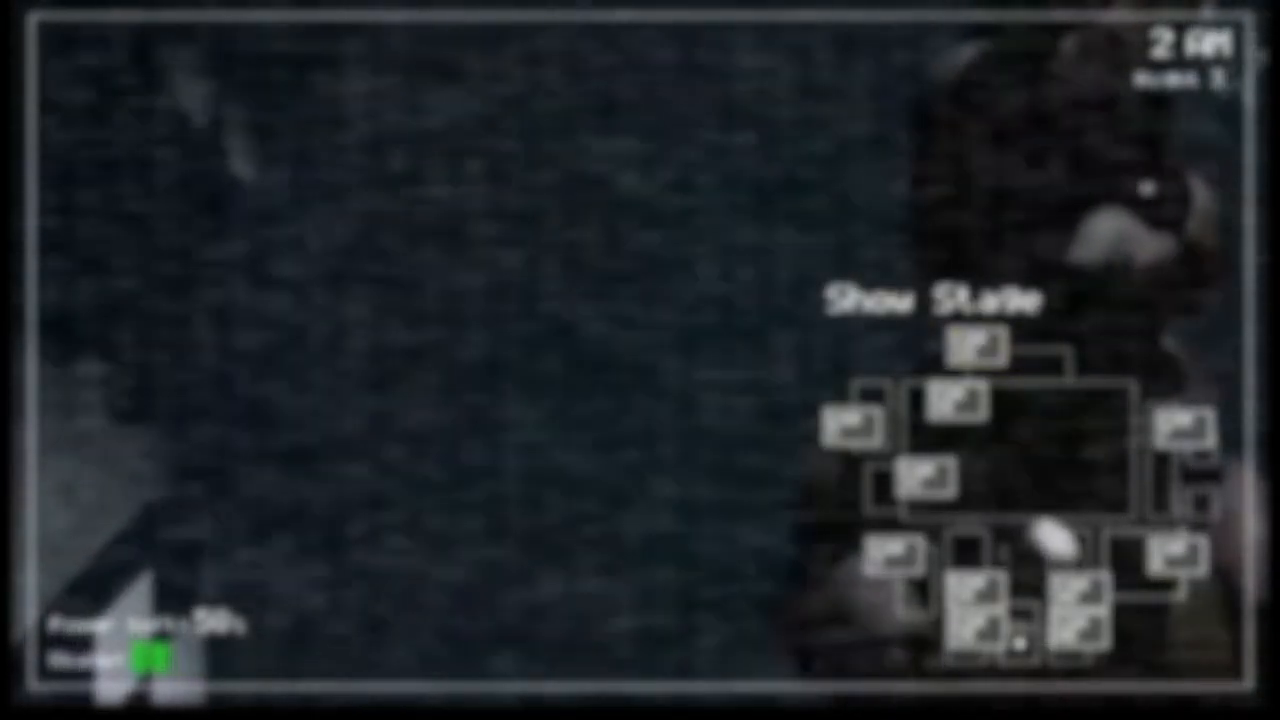
{"action": "left_click", "coordinate": [958, 410]}
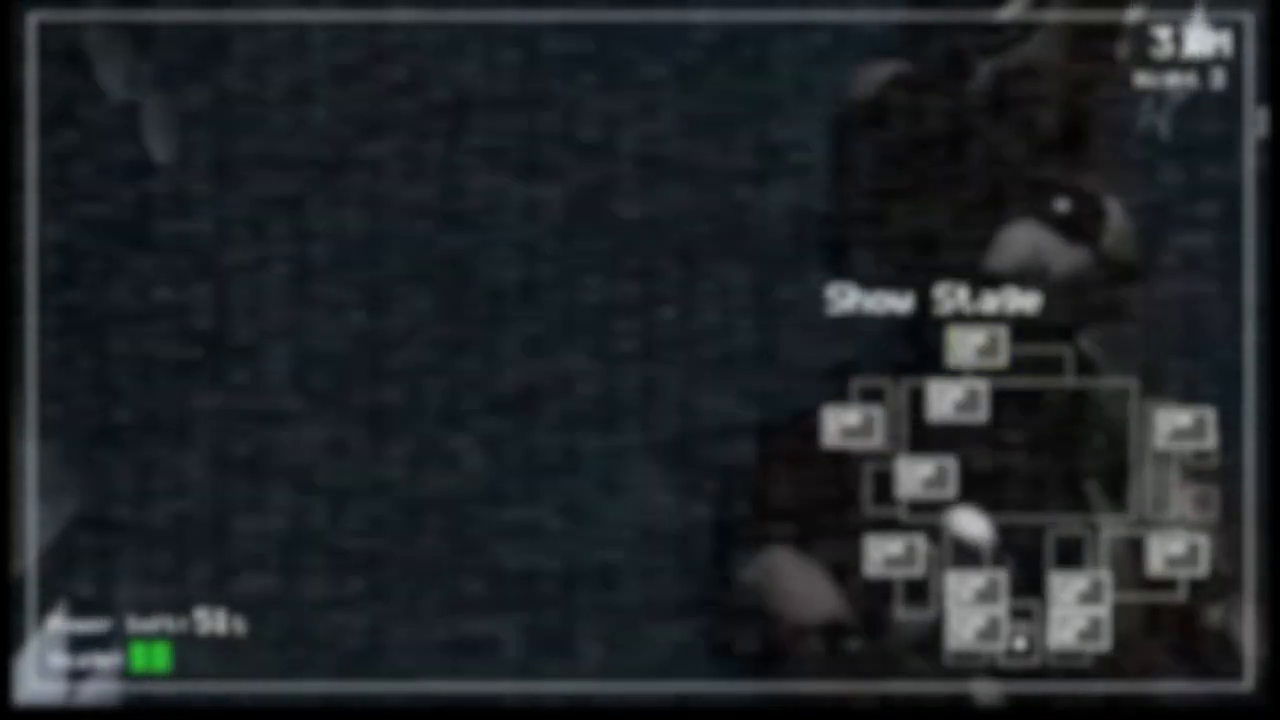
{"action": "left_click", "coordinate": [972, 345]}
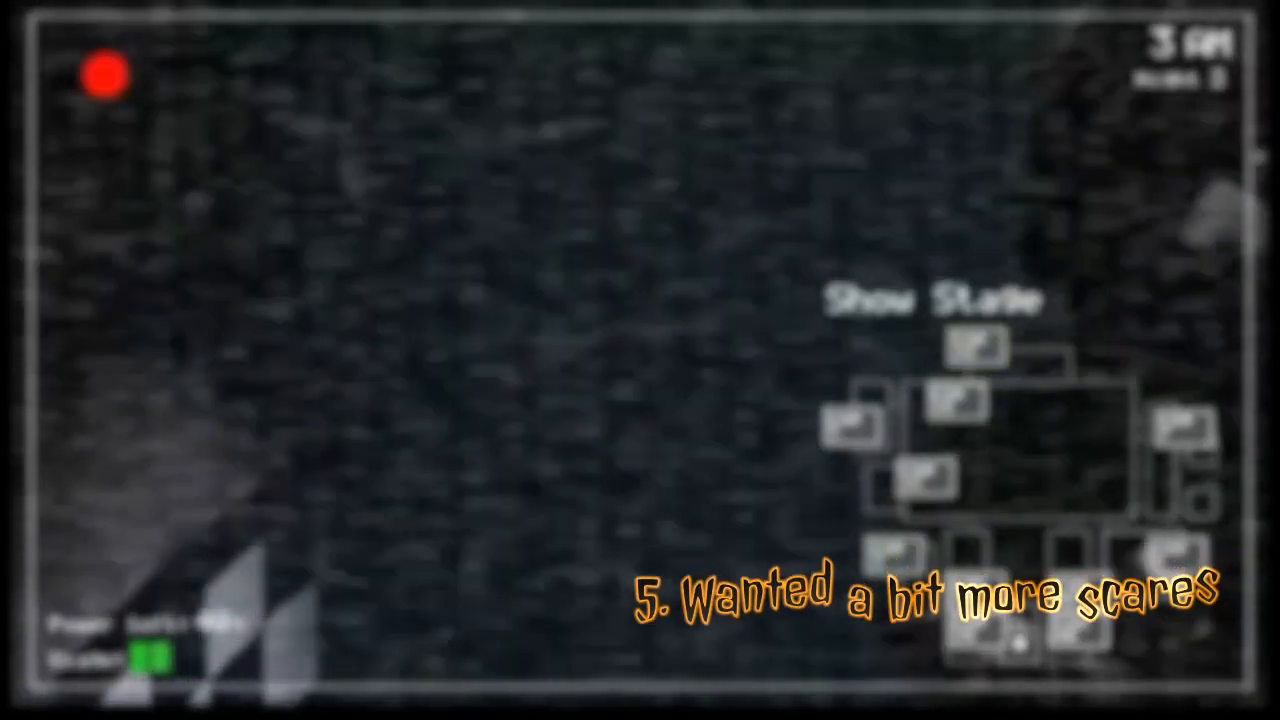
{"action": "left_click", "coordinate": [974, 351]}
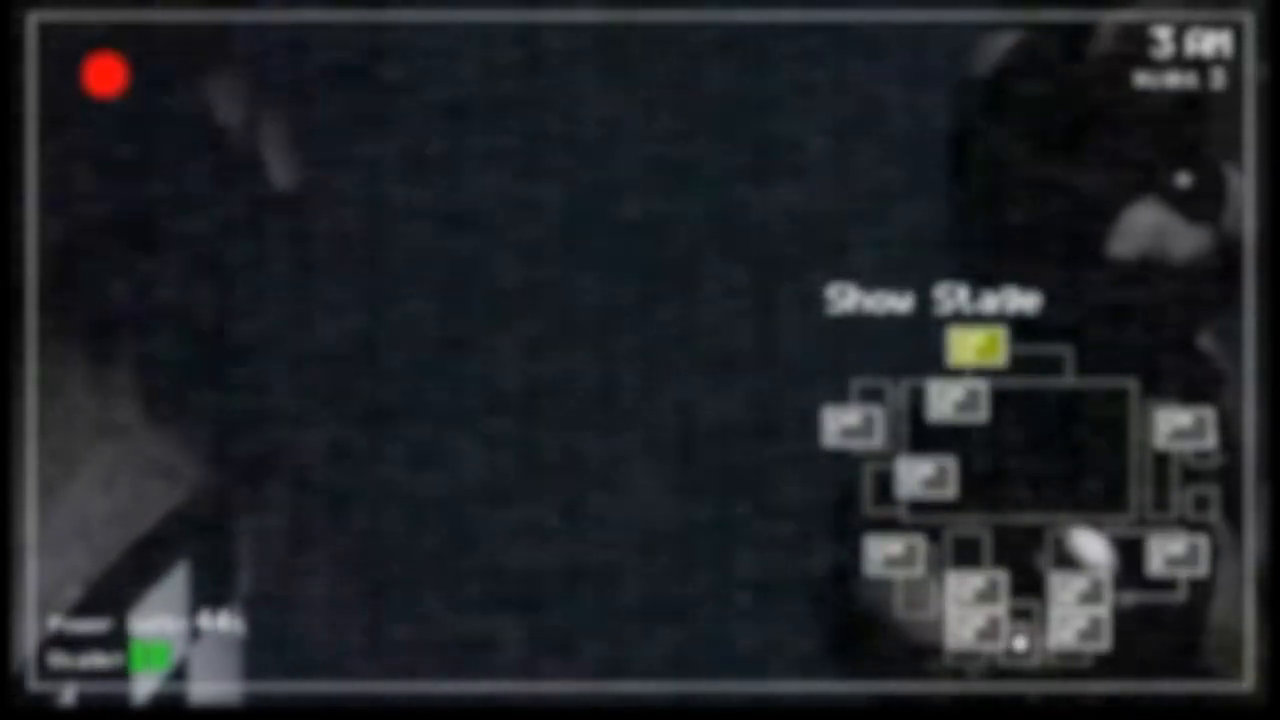
{"action": "left_click", "coordinate": [953, 410]}
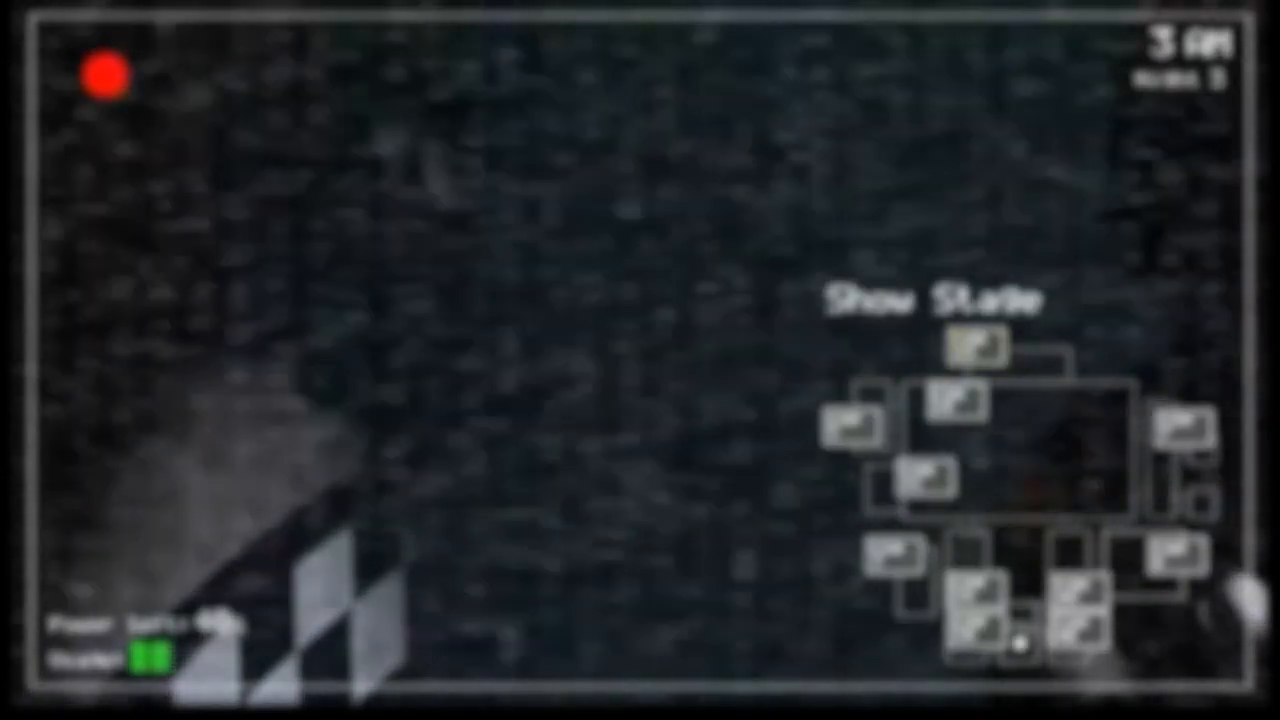
{"action": "left_click", "coordinate": [920, 484]}
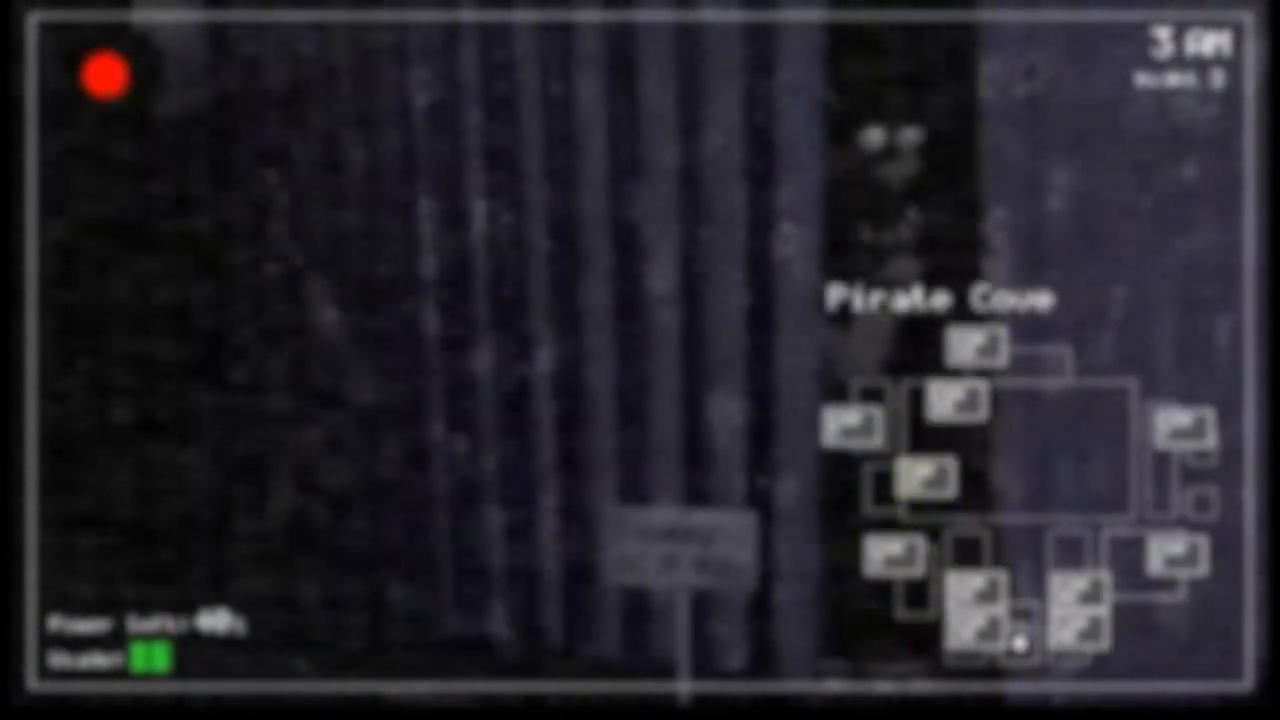
{"action": "left_click", "coordinate": [973, 348]}
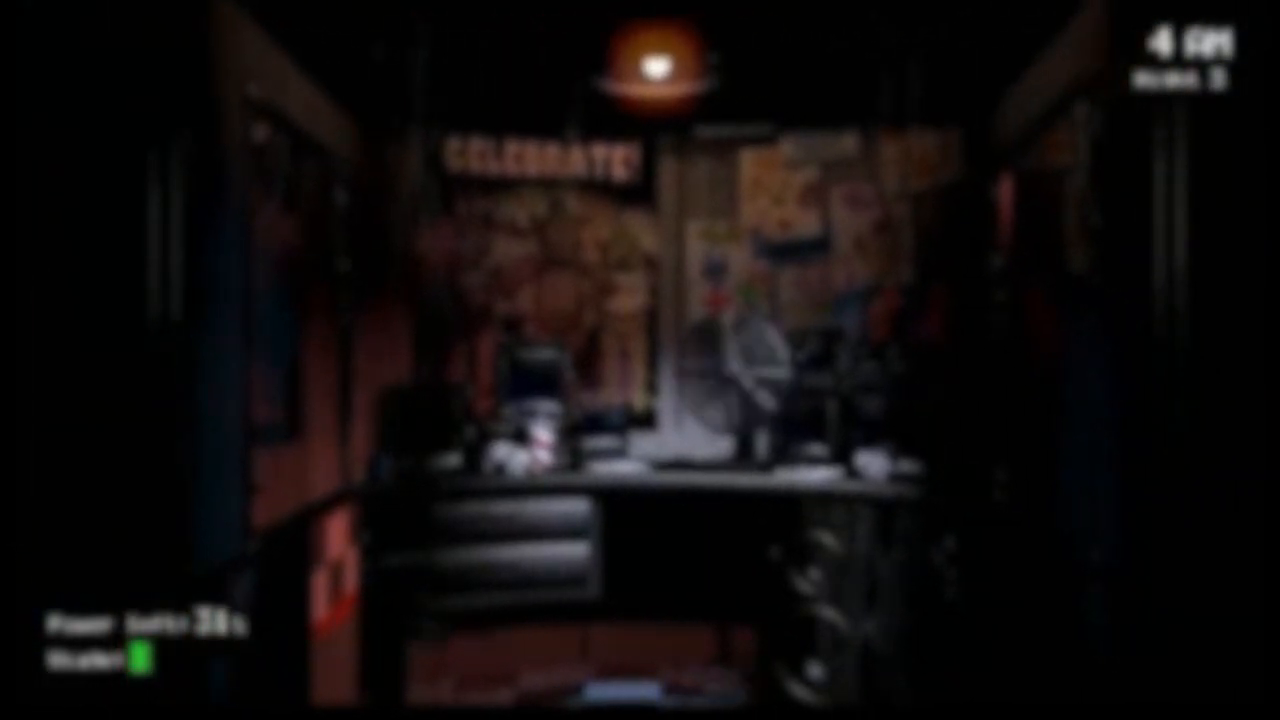
{"action": "left_click", "coordinate": [923, 483]}
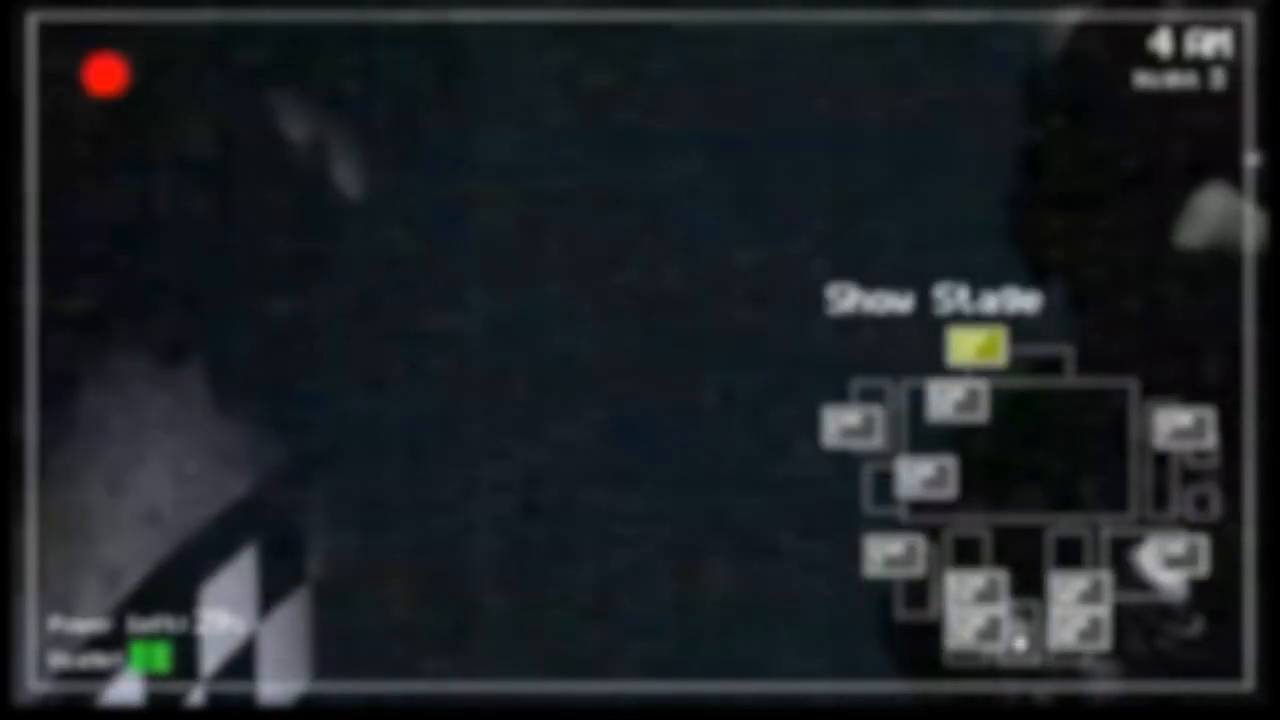
{"action": "left_click", "coordinate": [950, 420]}
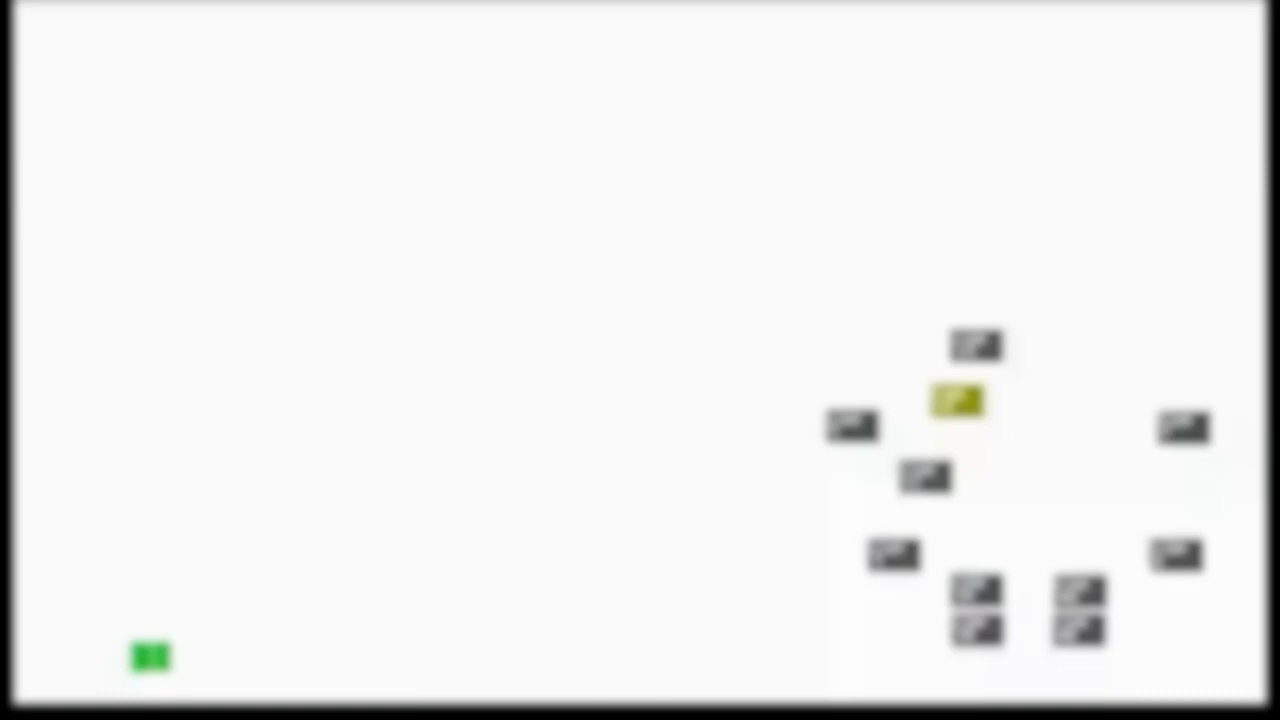
{"action": "left_click", "coordinate": [925, 483]}
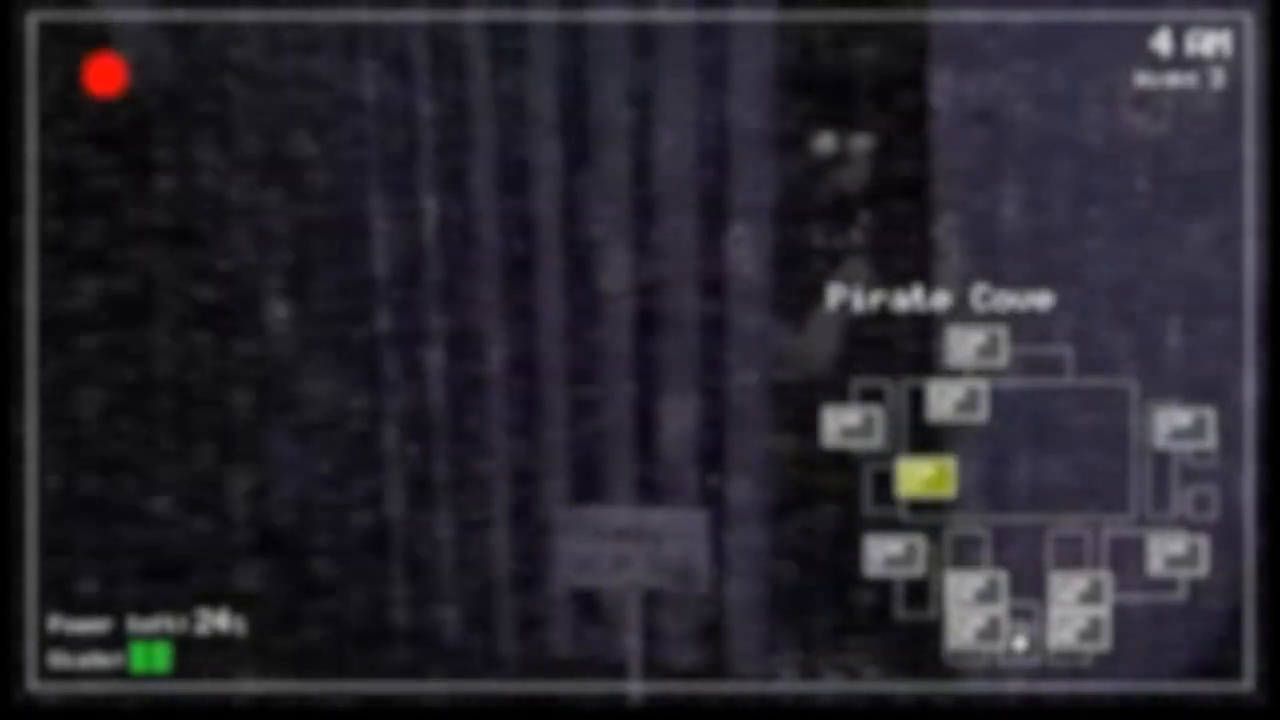